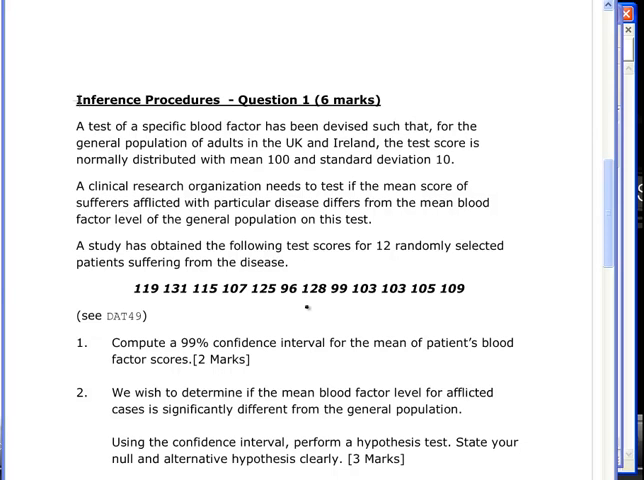
{"action": "mouse_move", "coordinate": [147, 3]}
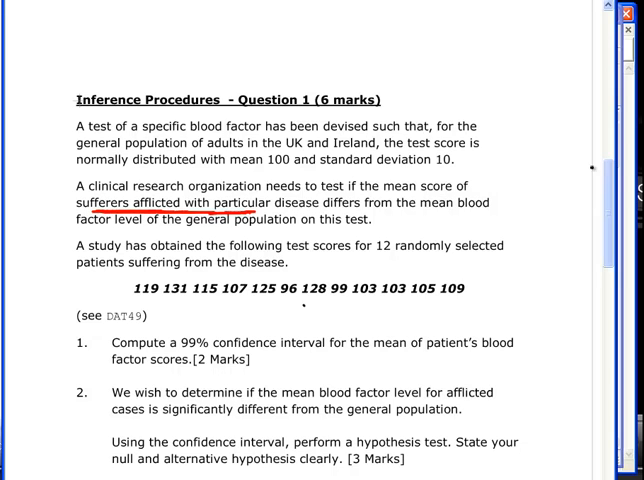
Scroll down the exam document until question 3 is in view
{"action": "scroll", "scroll_direction": "down", "scroll_amount": 3}
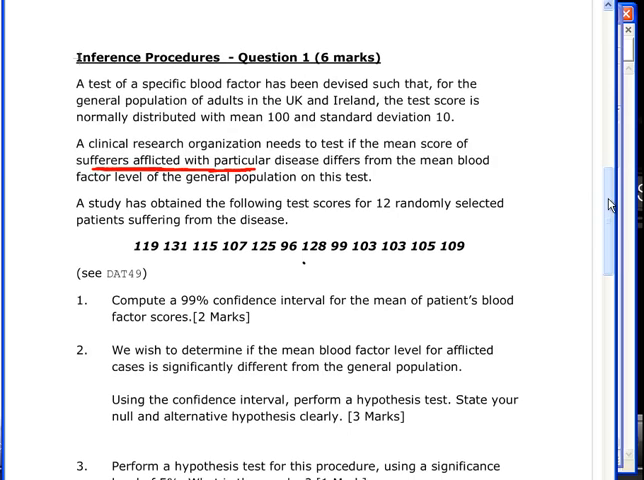
{"action": "scroll", "scroll_direction": "down", "scroll_amount": 3}
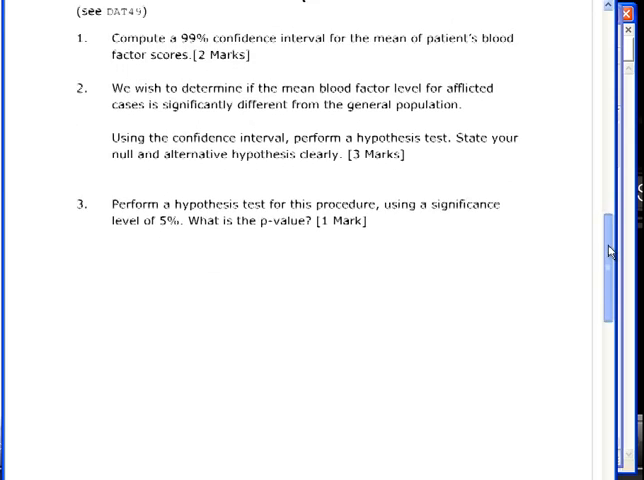
{"action": "scroll", "scroll_direction": "down", "scroll_amount": 3}
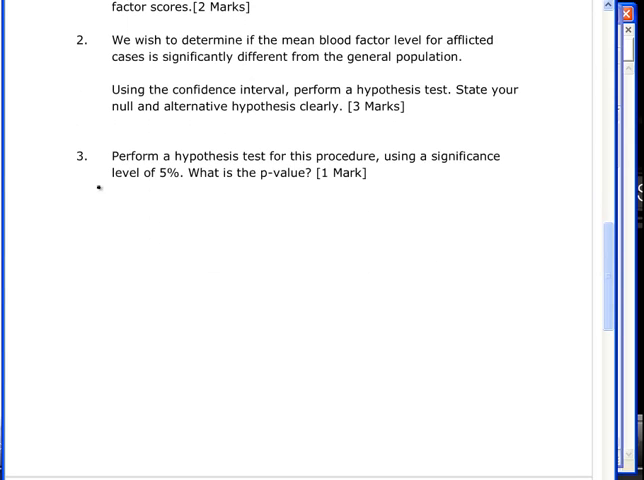
Handwrite the null hypothesis H0: μpatient = 100 beneath question 3
{"action": "left_click_drag", "start_coordinate": [90, 210], "coordinate": [100, 230]}
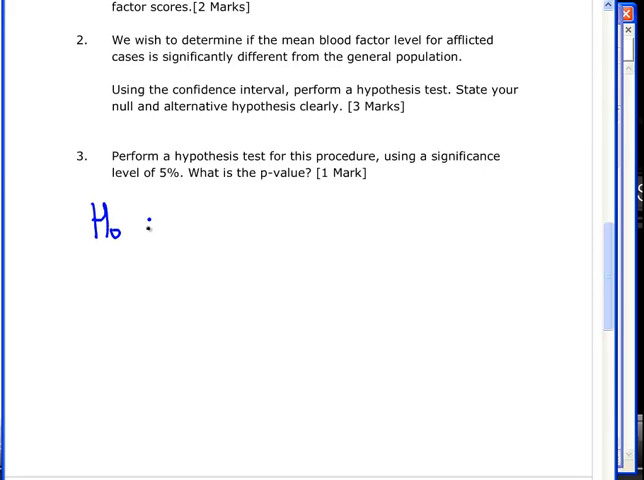
{"action": "left_click_drag", "start_coordinate": [170, 210], "coordinate": [185, 235]}
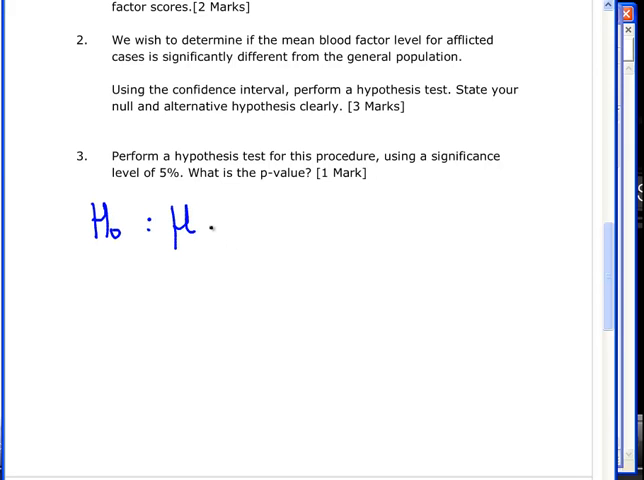
{"action": "type", "text": "pat"}
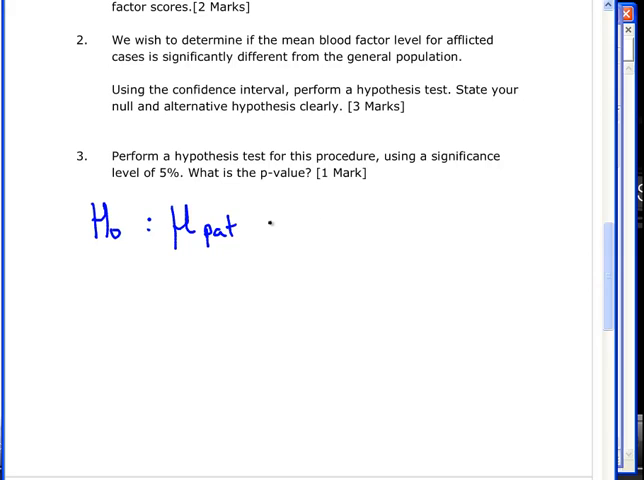
{"action": "left_click_drag", "start_coordinate": [240, 225], "coordinate": [268, 228]}
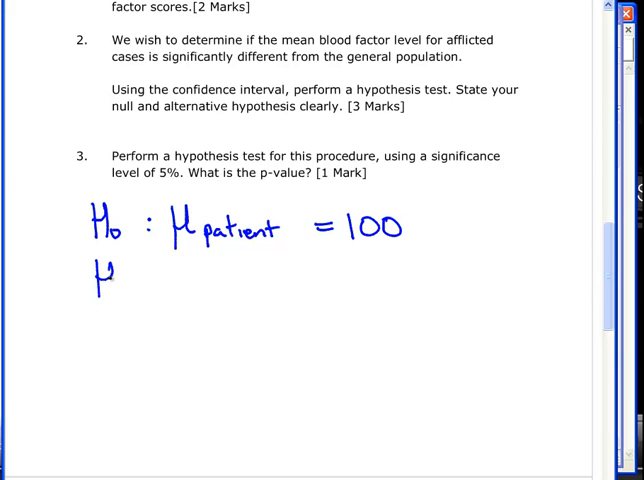
Handwrite the alternative HA: μpatient ≠ 100 and note TWO SIDED
{"action": "left_click_drag", "start_coordinate": [95, 285], "coordinate": [110, 305]}
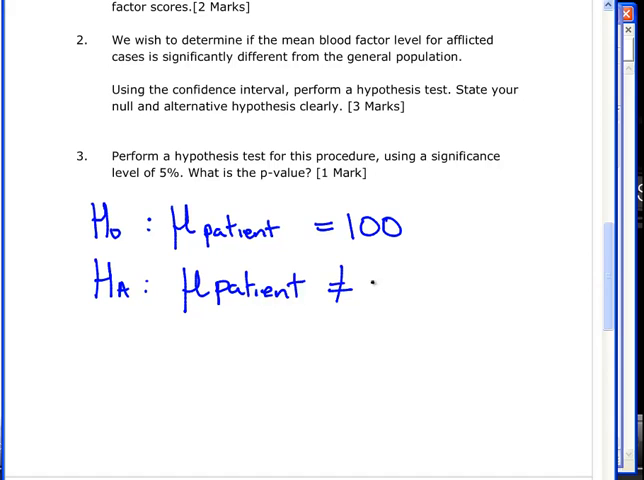
{"action": "type", "text": "100"}
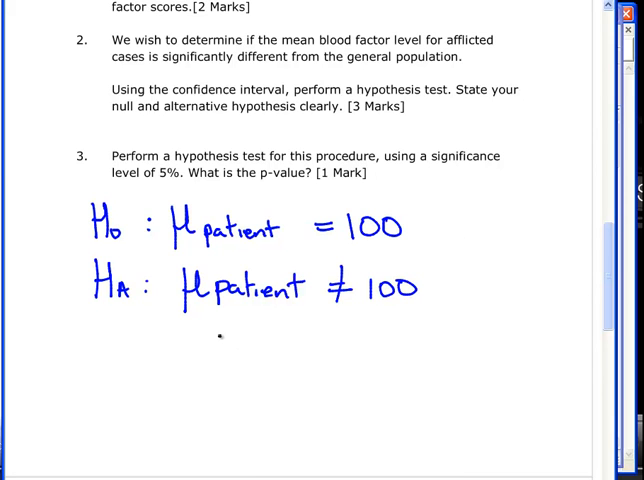
{"action": "type", "text": "TWO SID"}
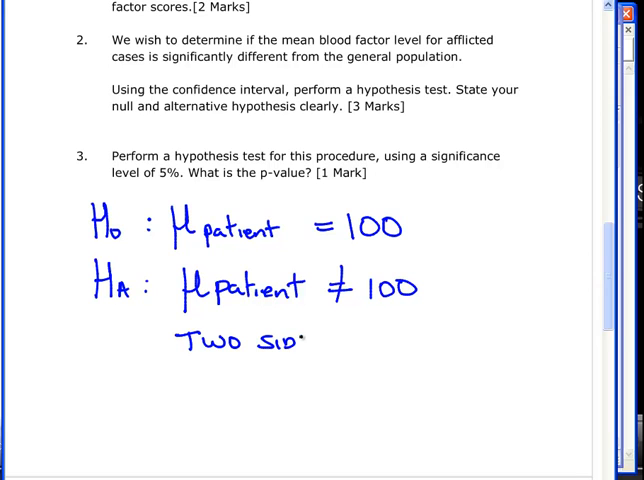
{"action": "type", "text": "ED"}
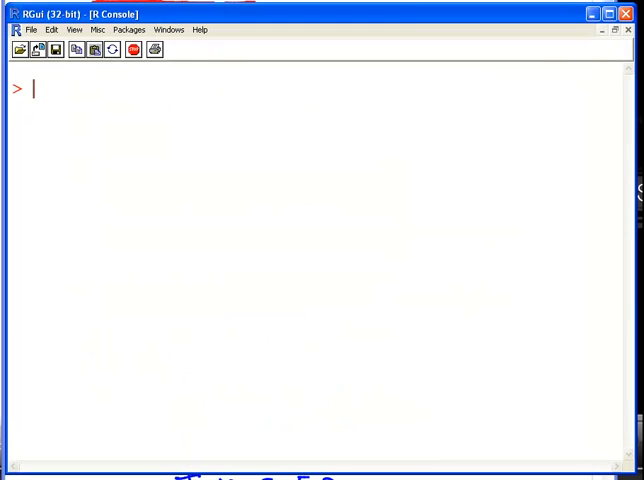
Print the DAT49 dataset and assign it to X with X <- DAT49
{"action": "type", "text": "DA"}
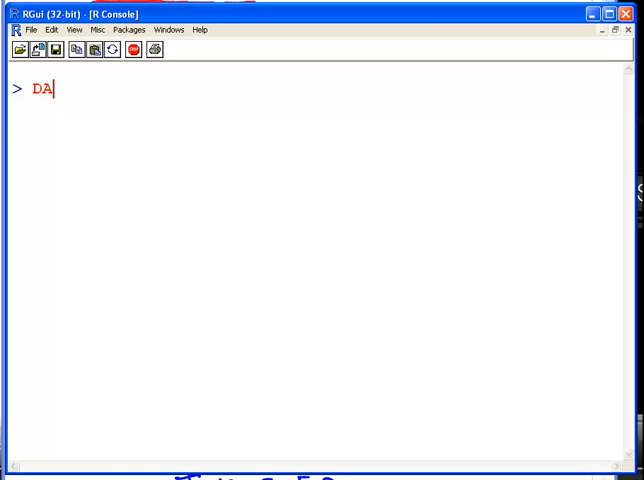
{"action": "type", "text": "T"}
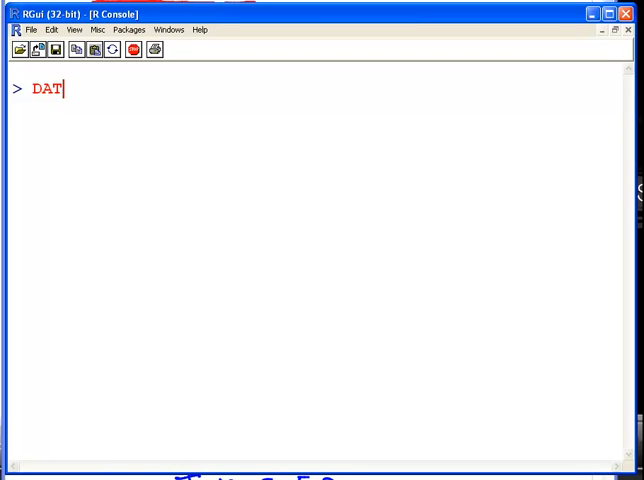
{"action": "key", "text": "Return"}
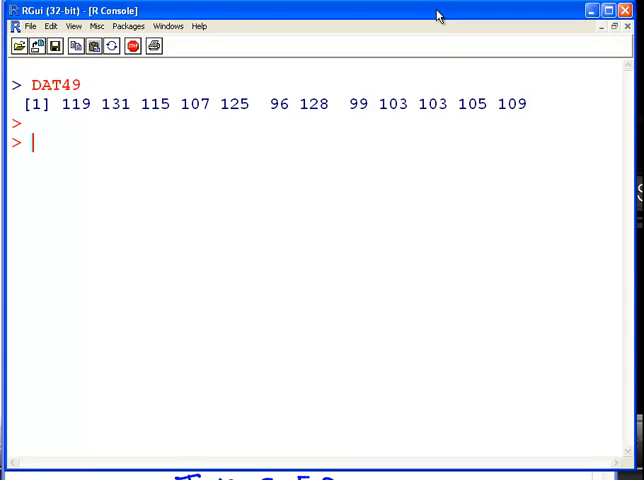
{"action": "type", "text": "X <-"}
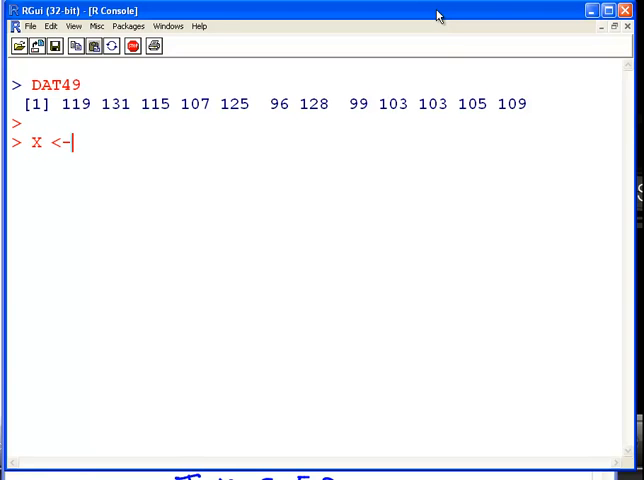
{"action": "type", "text": "DAT"}
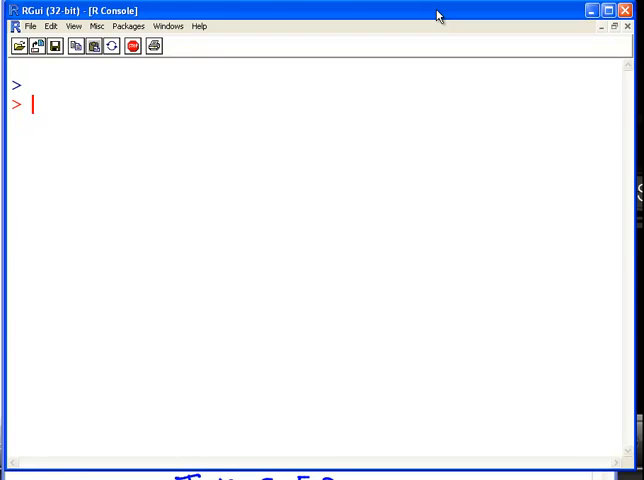
Add a '#One Sample t-test' comment and run t.test(X, mu = 100)
{"action": "type", "text": "t.test("}
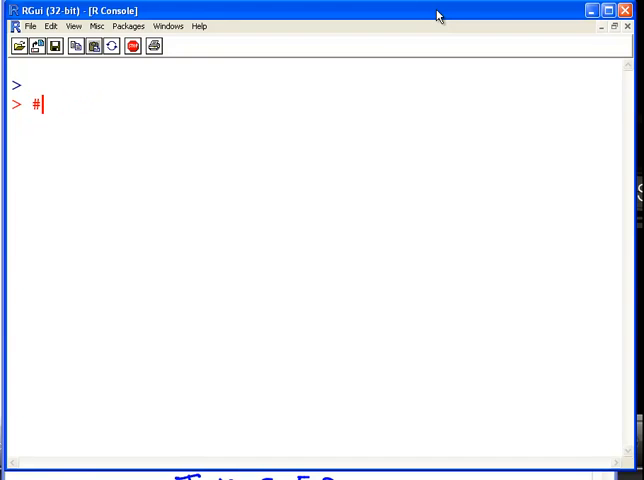
{"action": "type", "text": "One Sam"}
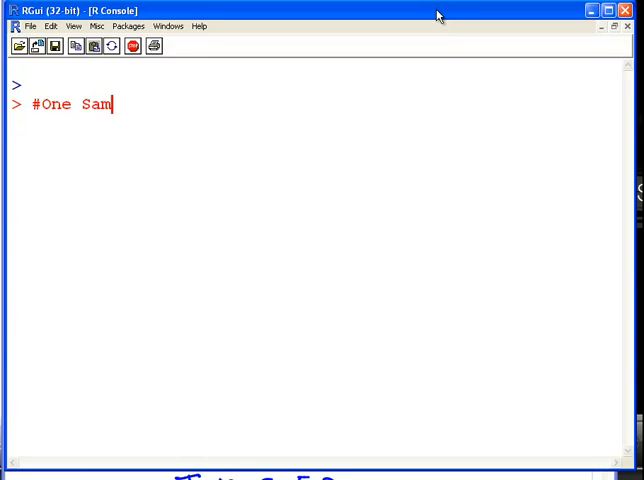
{"action": "type", "text": "ple t-tes"}
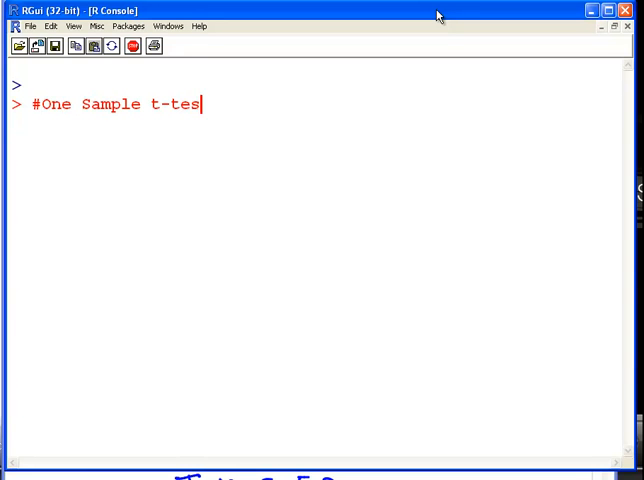
{"action": "type", "text": "t."}
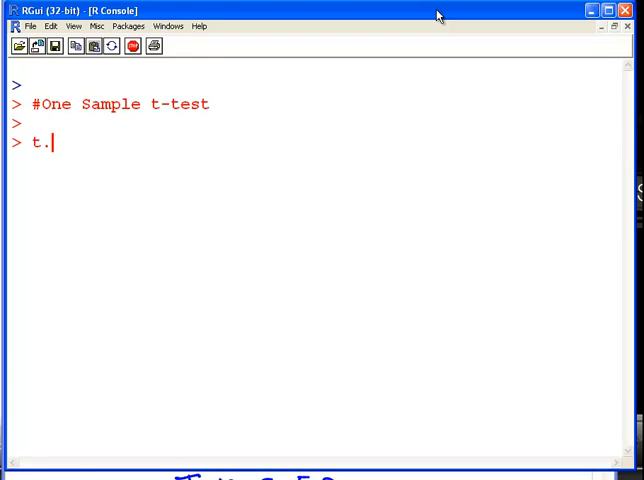
{"action": "type", "text": "test("}
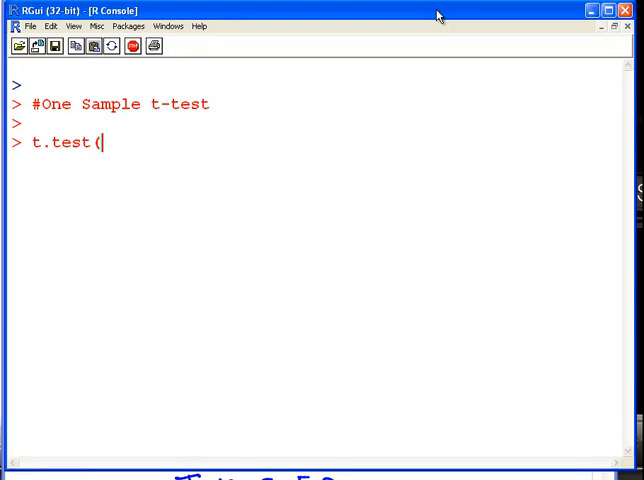
{"action": "type", "text": "X , mu"}
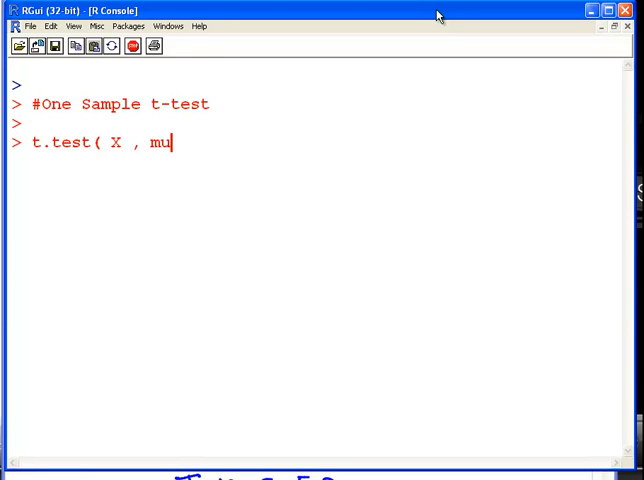
{"action": "type", "text": "=100"}
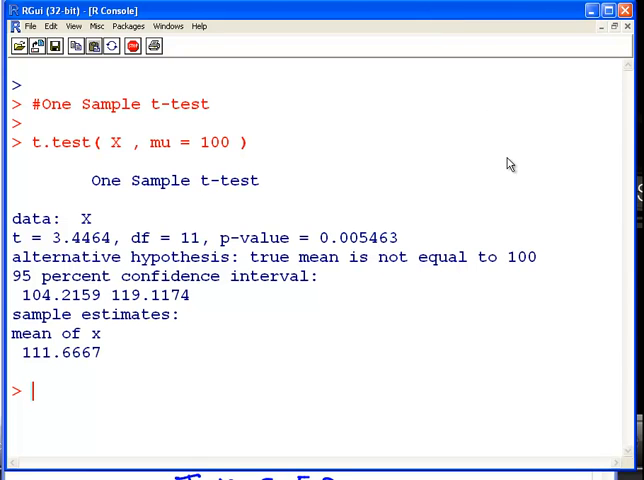
{"action": "mouse_move", "coordinate": [591, 300]}
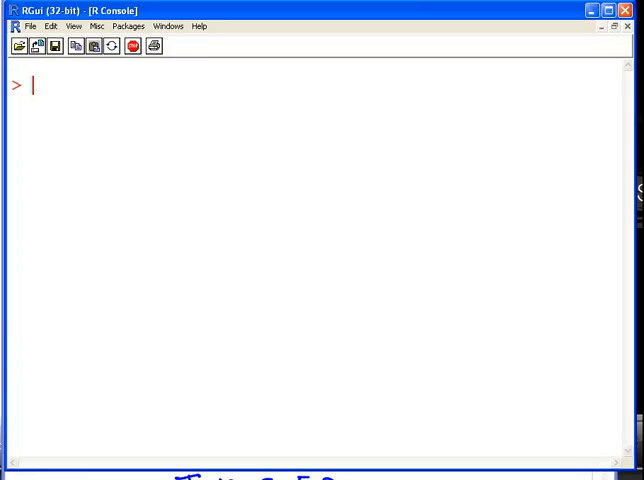
Run help(t.test) to open the Student's t-Test documentation
{"action": "type", "text": "help"}
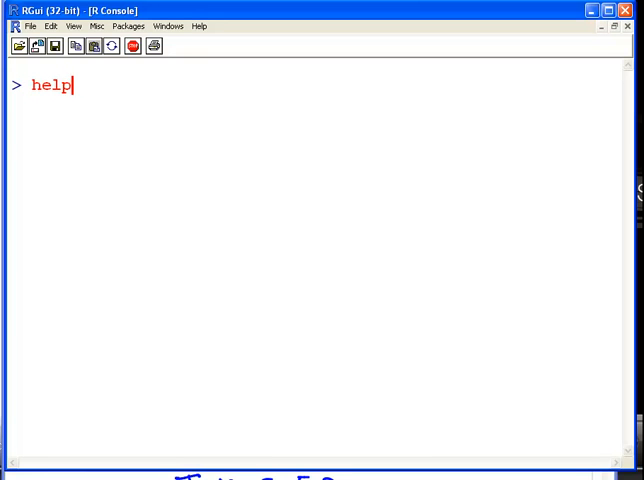
{"action": "type", "text": "(t.test"}
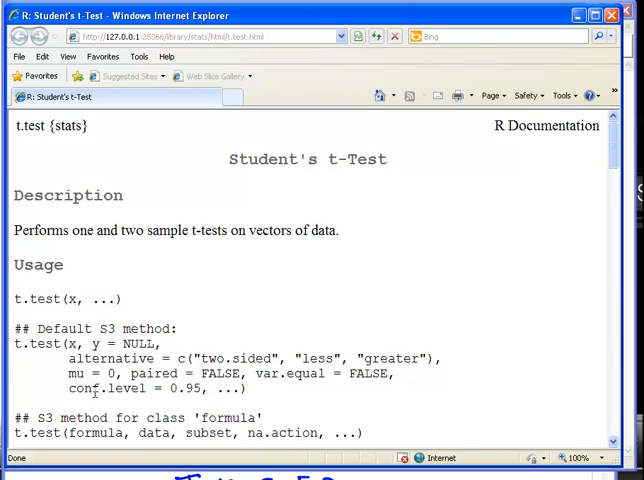
Highlight the conf.level argument in the t.test Usage section
{"action": "double_click", "coordinate": [133, 388]}
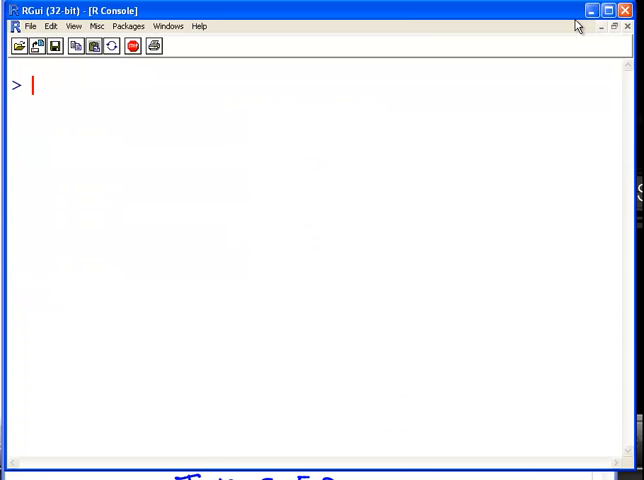
Run t.test(X, mu = 100, conf.level = 0.99) and highlight the resulting p-value
{"action": "type", "text": "t.test( X , mu = 100 ,"}
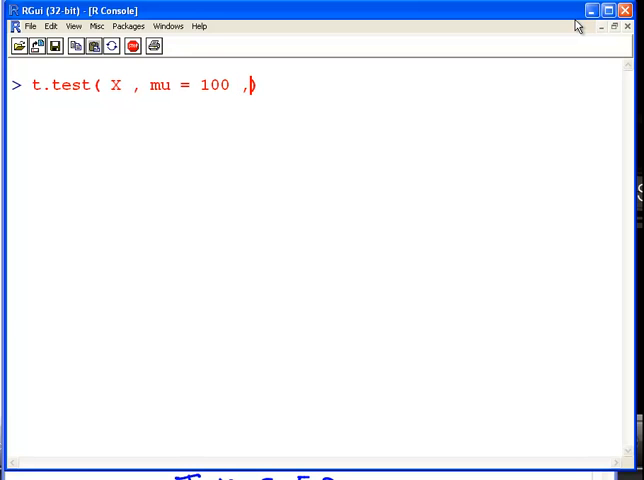
{"action": "type", "text": "conf.level = 0.99"}
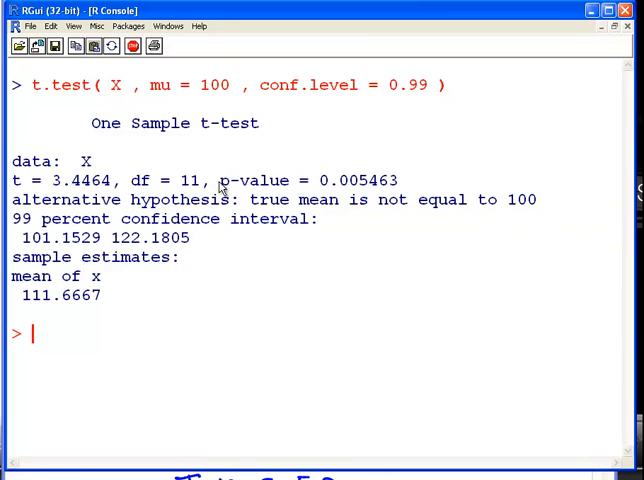
{"action": "left_click_drag", "start_coordinate": [219, 180], "coordinate": [397, 180]}
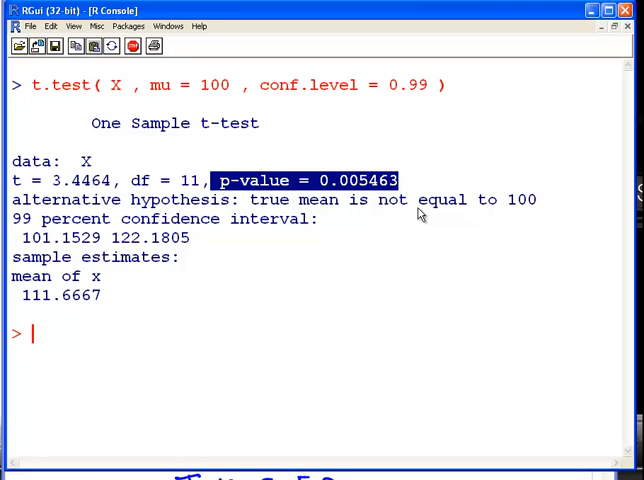
Comment the threshold 0.0250 (5% two sided) and that the p-value is less
{"action": "type", "text": "t"}
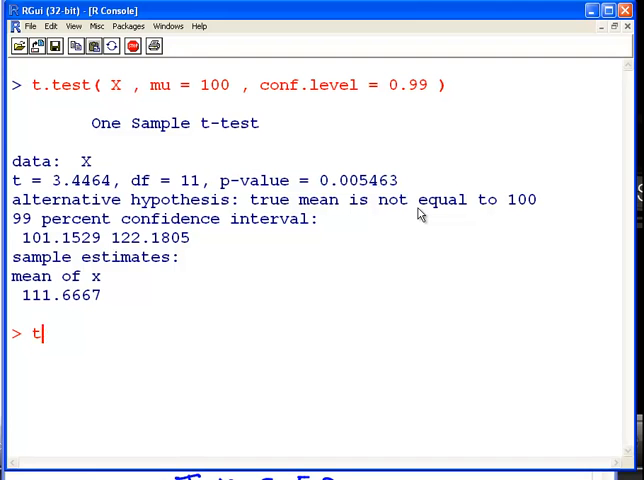
{"action": "type", "text": "hreshold"}
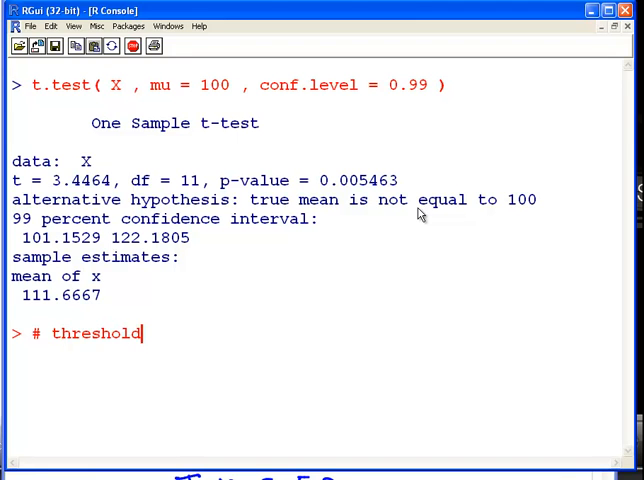
{"action": "type", "text": "0.0"}
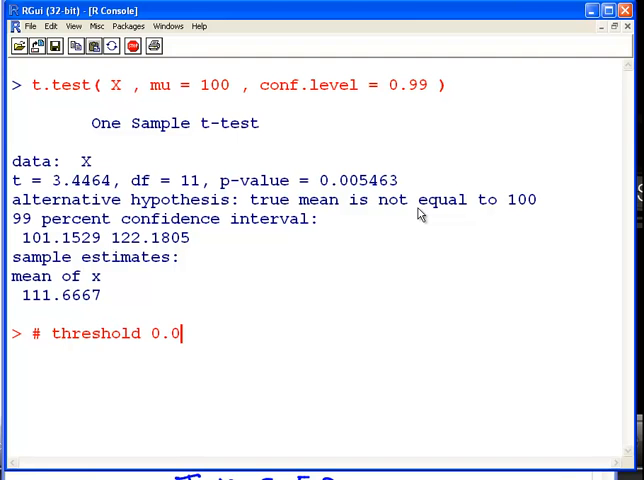
{"action": "type", "text": "250"}
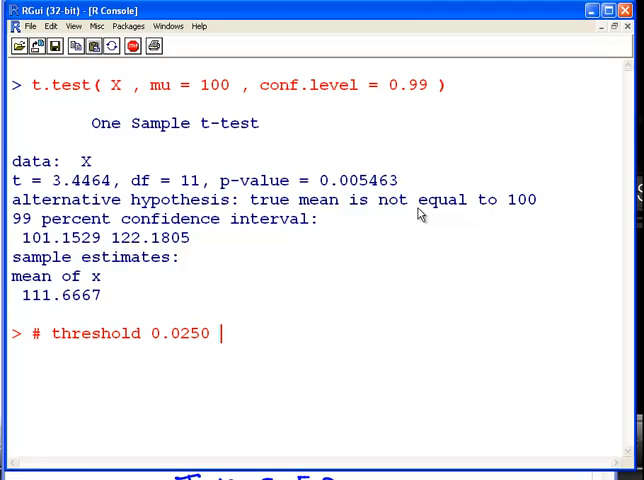
{"action": "type", "text": "(5%"}
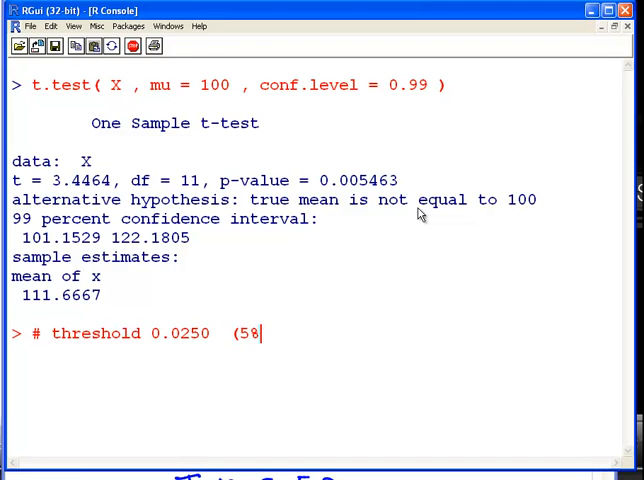
{"action": "type", "text": "two sid"}
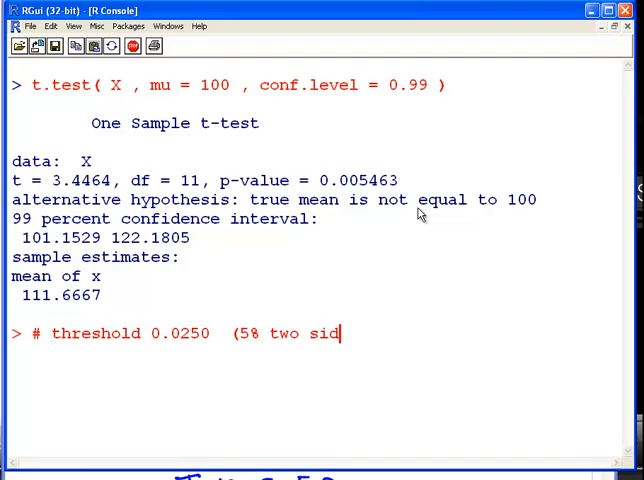
{"action": "type", "text": "ed)"}
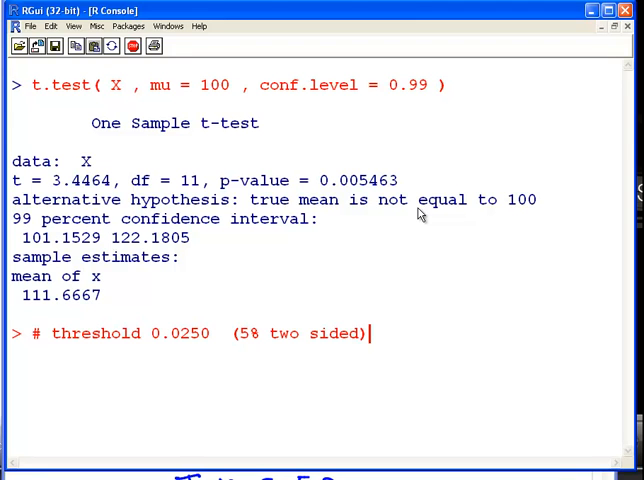
{"action": "type", "text": "# p-"}
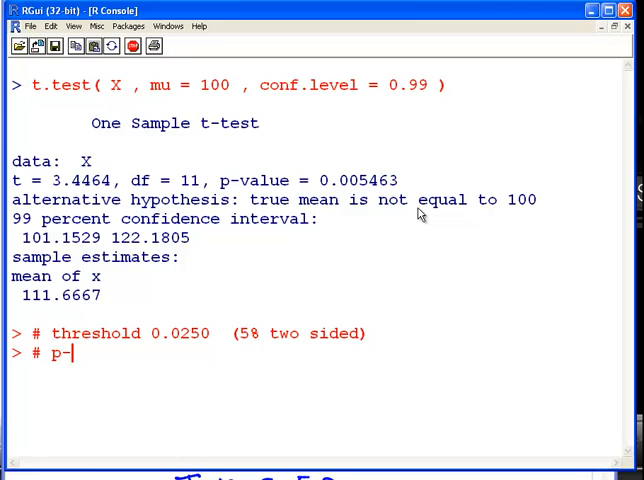
{"action": "type", "text": "value is less than threshold"}
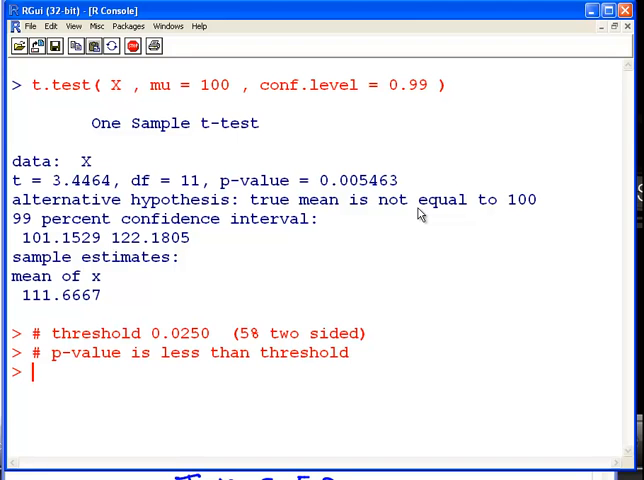
Comment rejecting the null: mean blood factor level for patients is not 100
{"action": "type", "text": "#"}
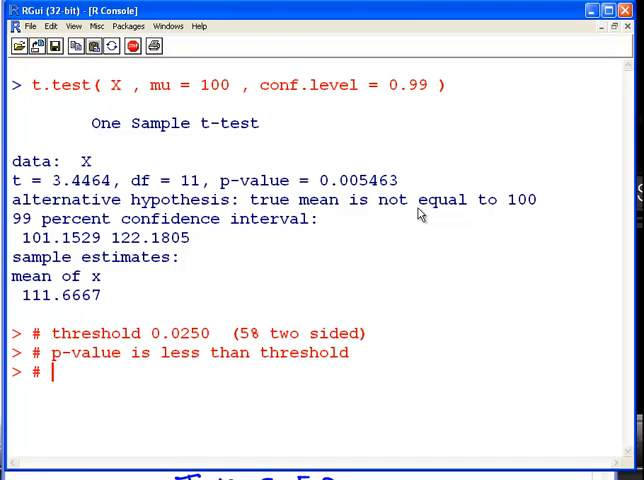
{"action": "type", "text": "We reject Null"}
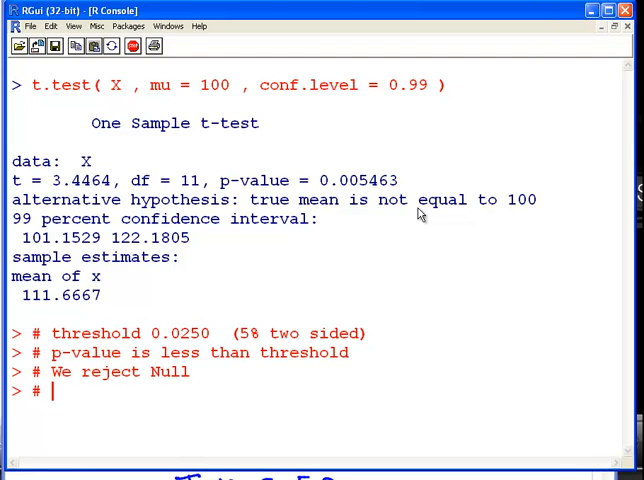
{"action": "type", "text": "Mean"}
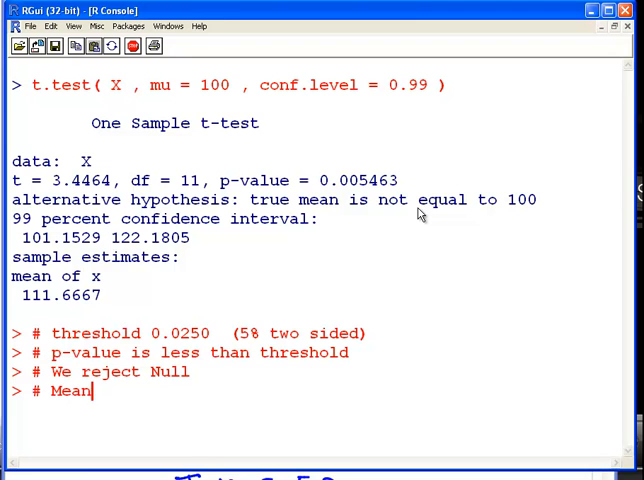
{"action": "type", "text": "blood fa"}
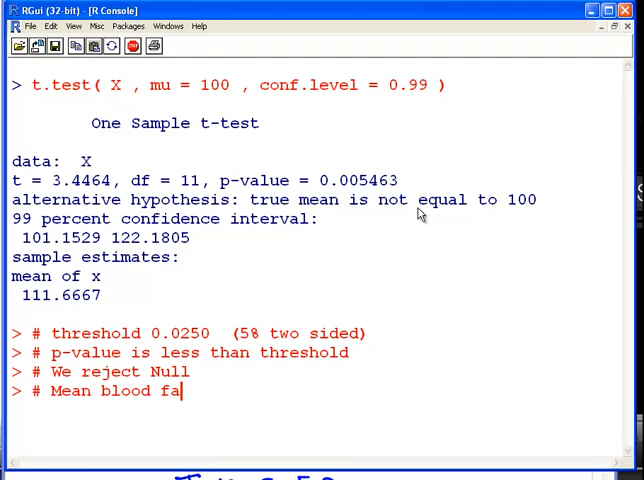
{"action": "type", "text": "ctor level"}
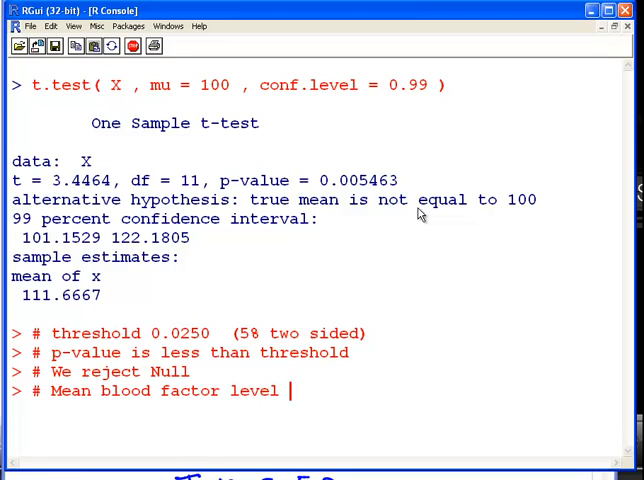
{"action": "type", "text": "for pa"}
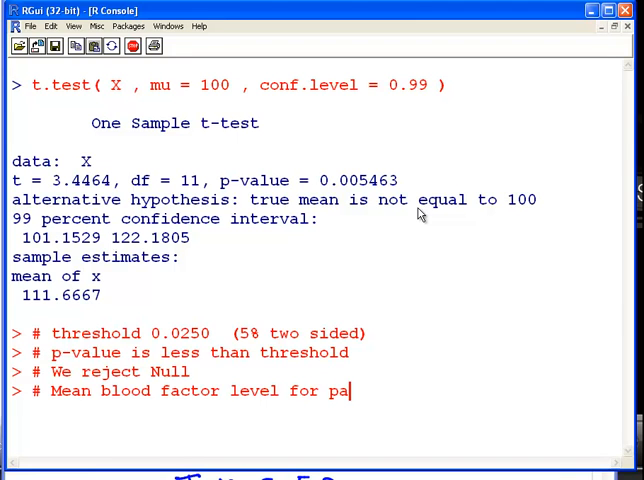
{"action": "type", "text": "tien"}
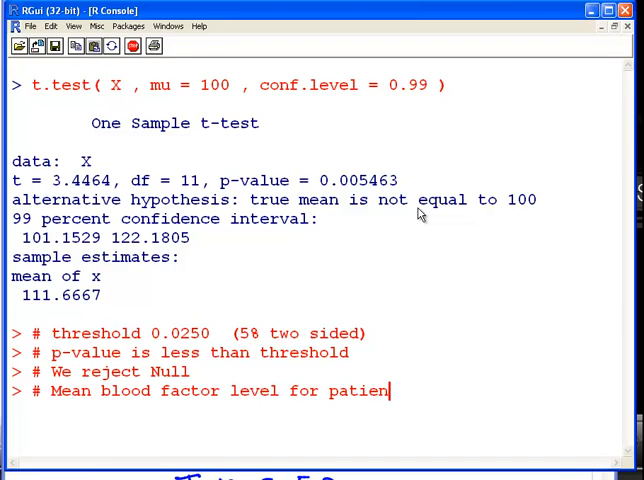
{"action": "type", "text": "ts is not 10"}
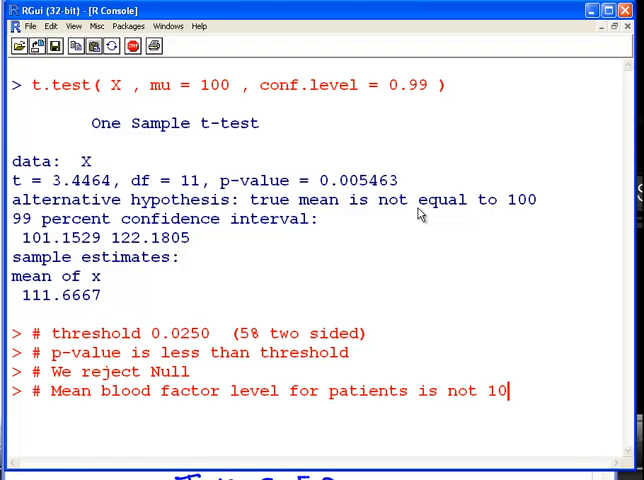
{"action": "type", "text": "o"}
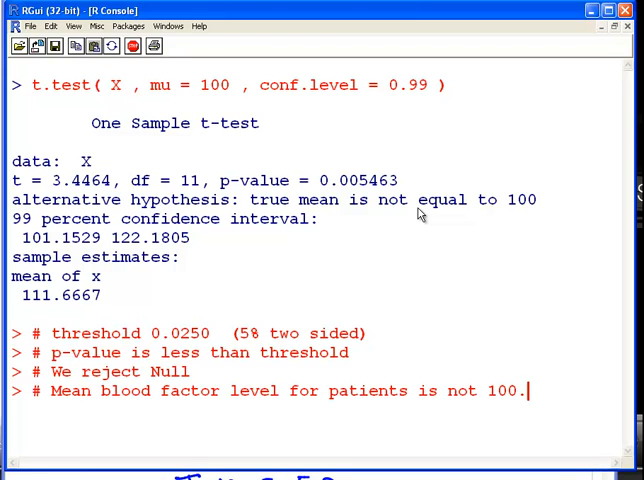
{"action": "key", "text": "ctrl+l"}
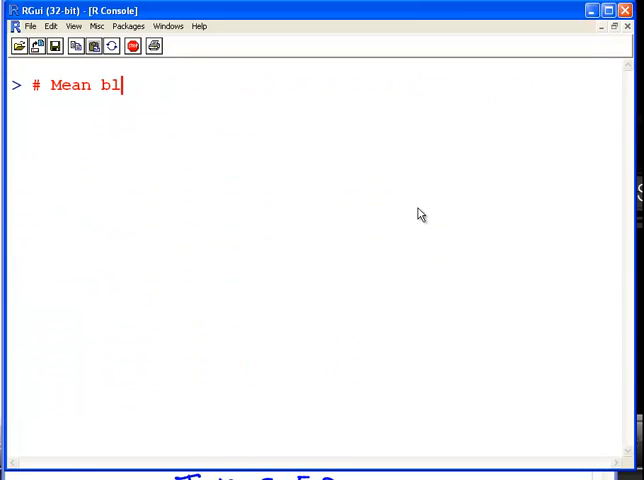
Rerun the t-test on X with mu = 100, replacing conf.level with alternative="greater"
{"action": "key", "text": "Escape"}
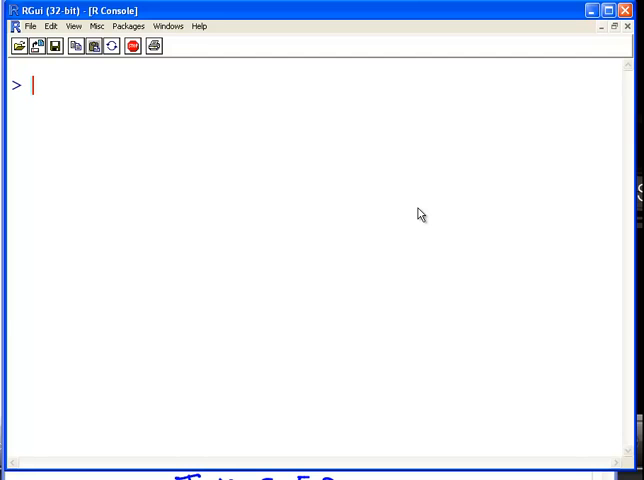
{"action": "type", "text": "# p-value is less than threshold"}
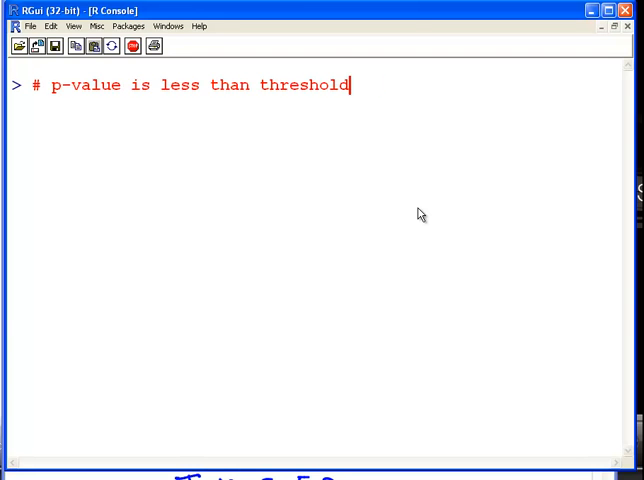
{"action": "type", "text": "t.test( X , mu = 100 , conf.level = 0.99 )"}
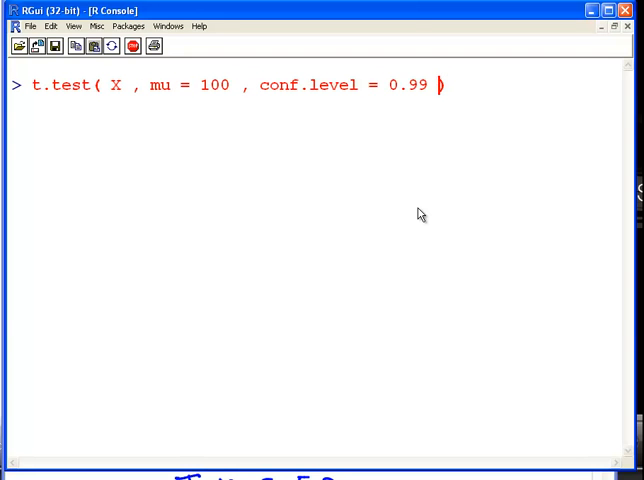
{"action": "key", "text": "backspace"}
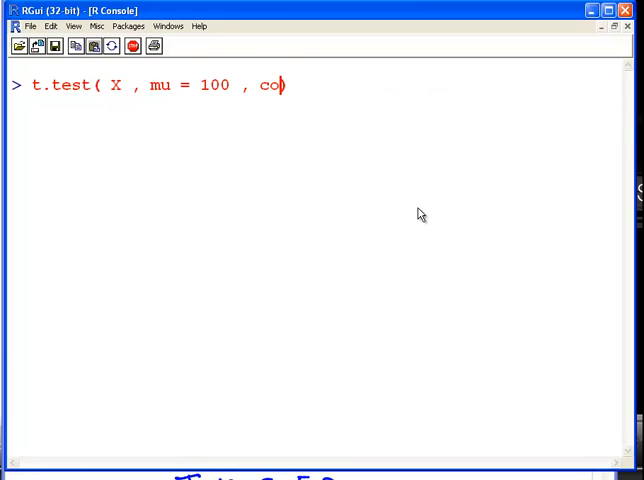
{"action": "key", "text": "BackSpace"}
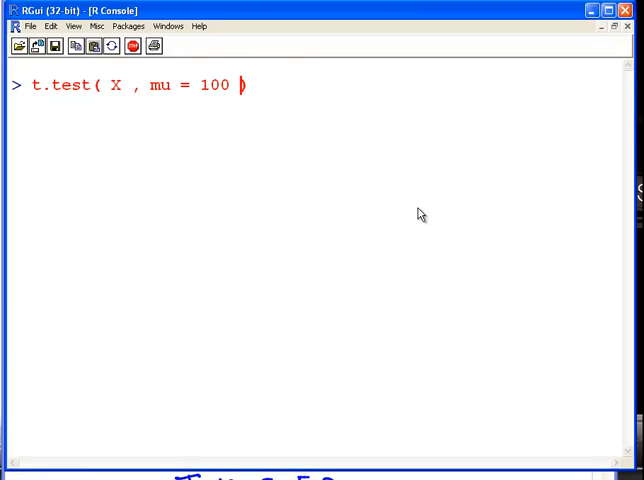
{"action": "type", "text": ", ale"}
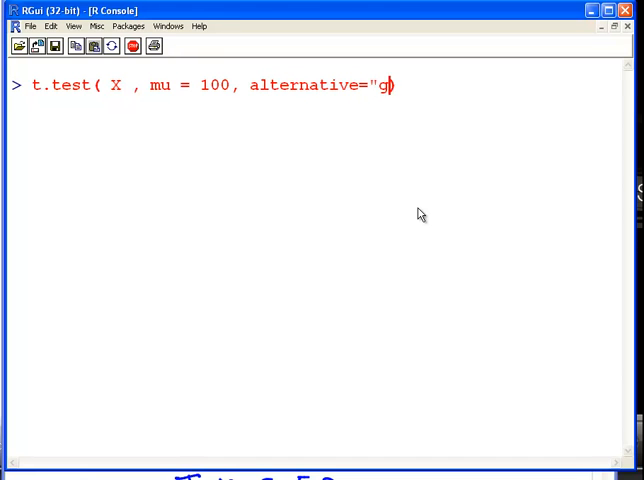
{"action": "type", "text": "reater\")"}
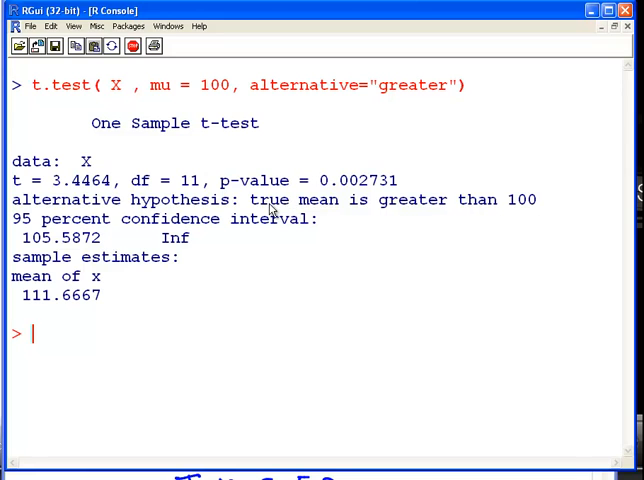
{"action": "left_click_drag", "start_coordinate": [256, 199], "coordinate": [530, 199]}
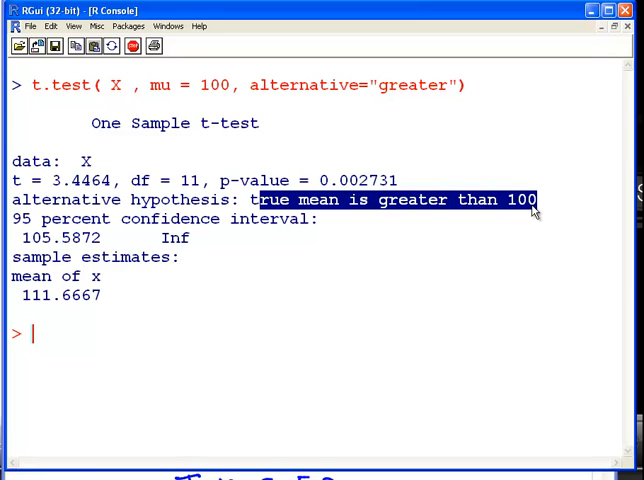
{"action": "mouse_move", "coordinate": [356, 184]}
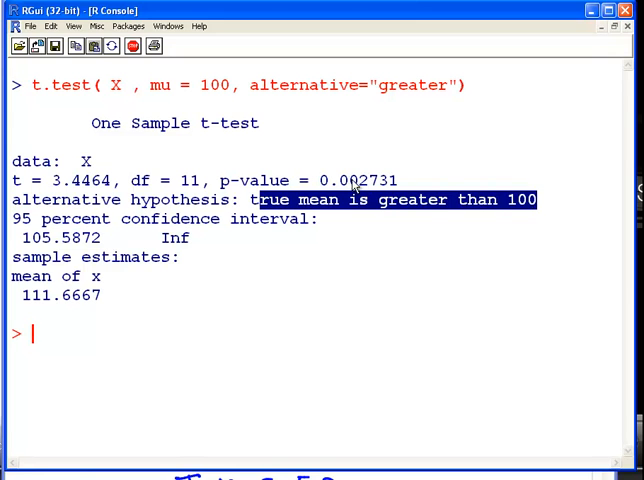